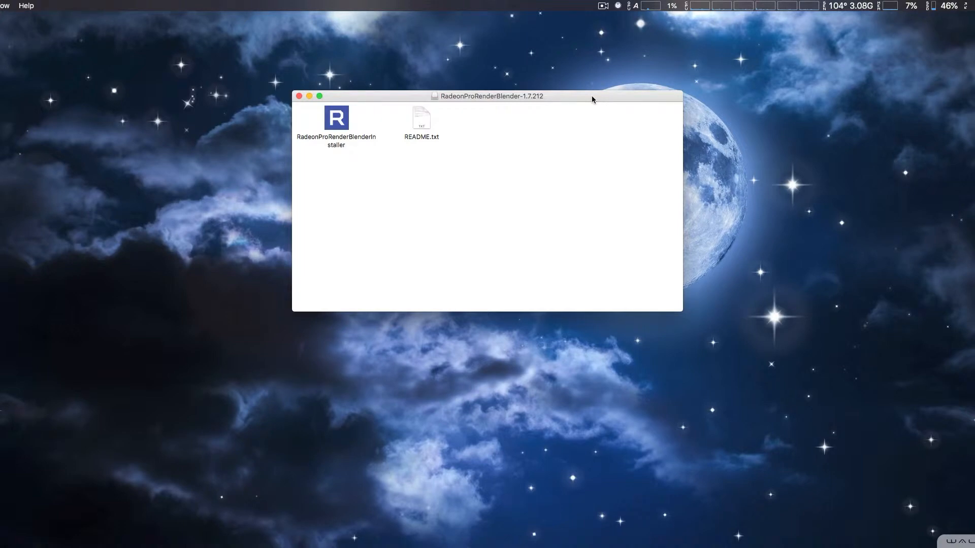
Launch RadeonProRenderBlenderInstaller from the RadeonProRenderBlender-1.7.212 folder in Finder
{"action": "left_click", "coordinate": [336, 118]}
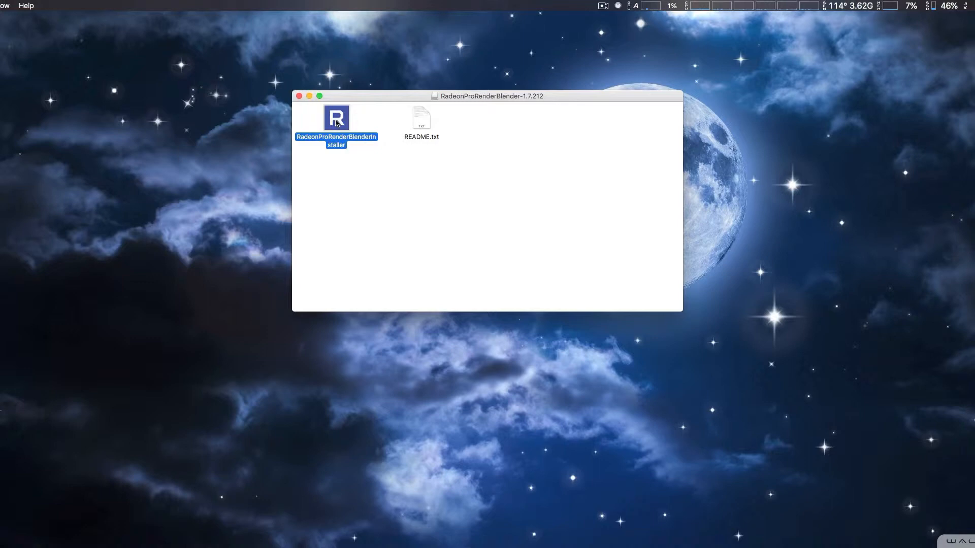
{"action": "double_click", "coordinate": [336, 118]}
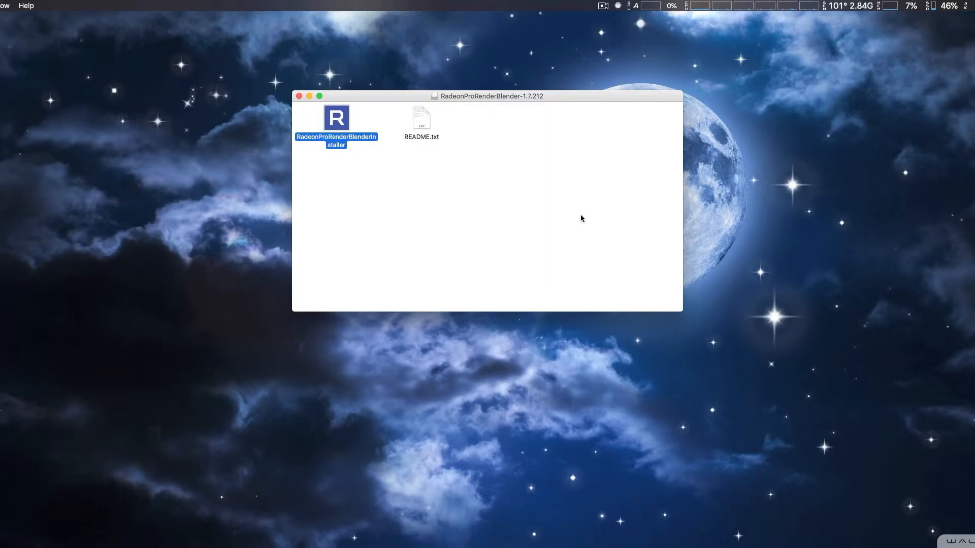
{"action": "left_click", "coordinate": [581, 218]}
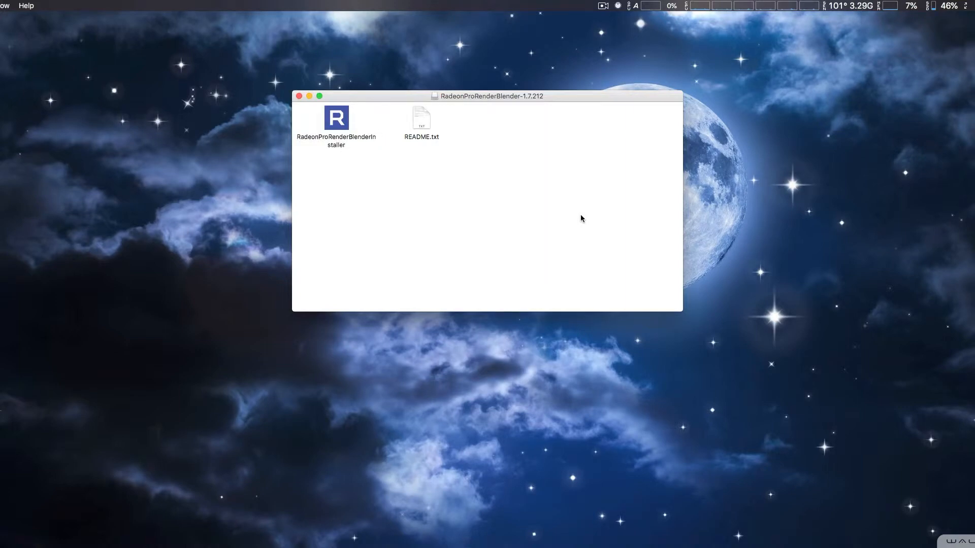
{"action": "mouse_move", "coordinate": [629, 510]}
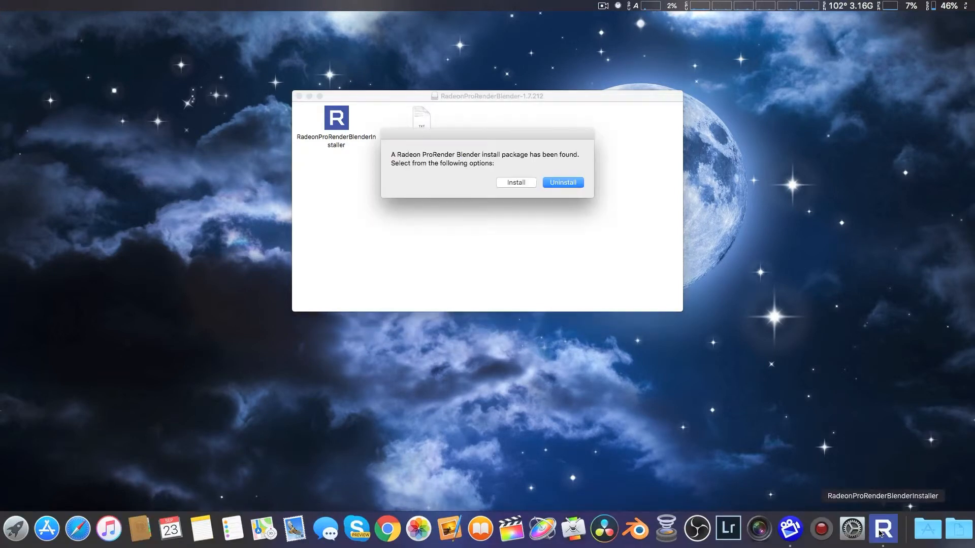
{"action": "mouse_move", "coordinate": [505, 193]}
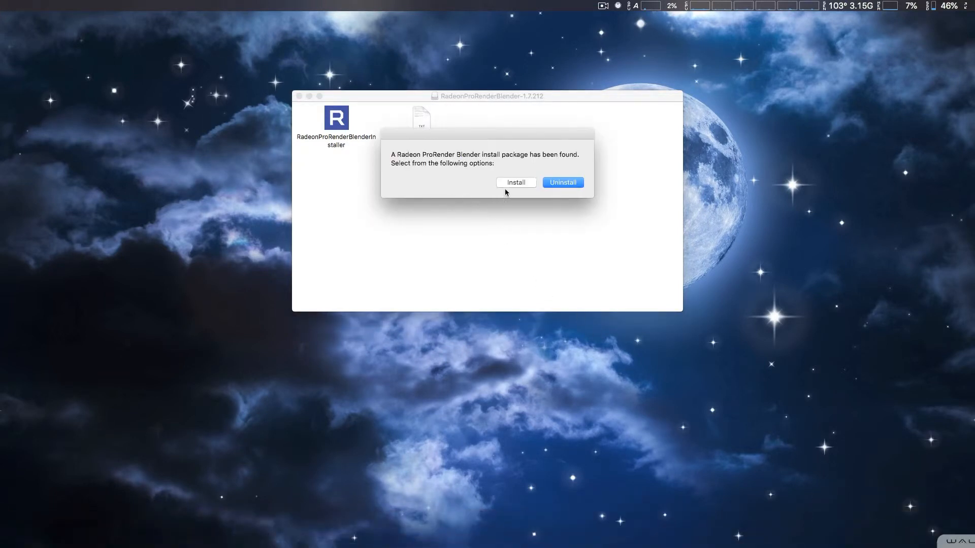
Choose Install in the found-package dialog and accept the registration key notice
{"action": "left_click", "coordinate": [515, 183]}
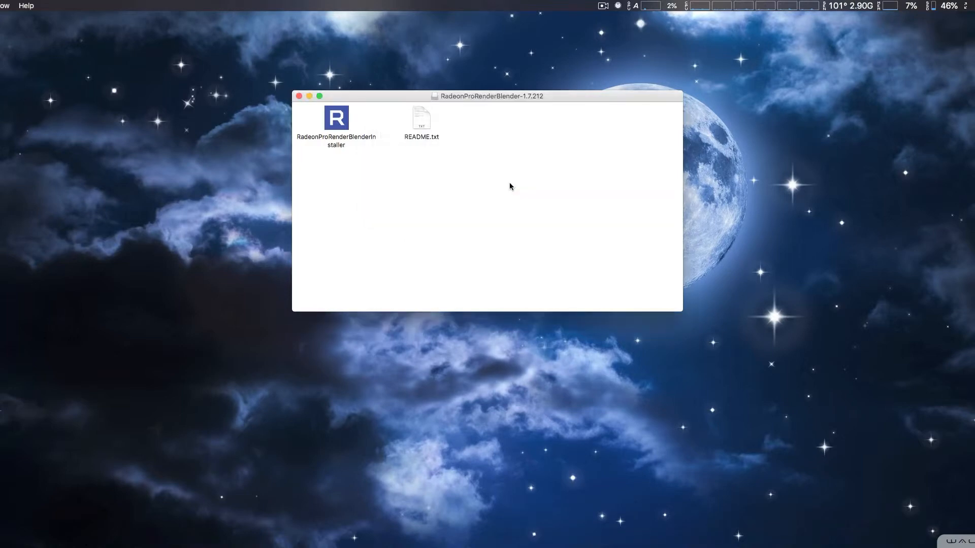
{"action": "double_click", "coordinate": [335, 118]}
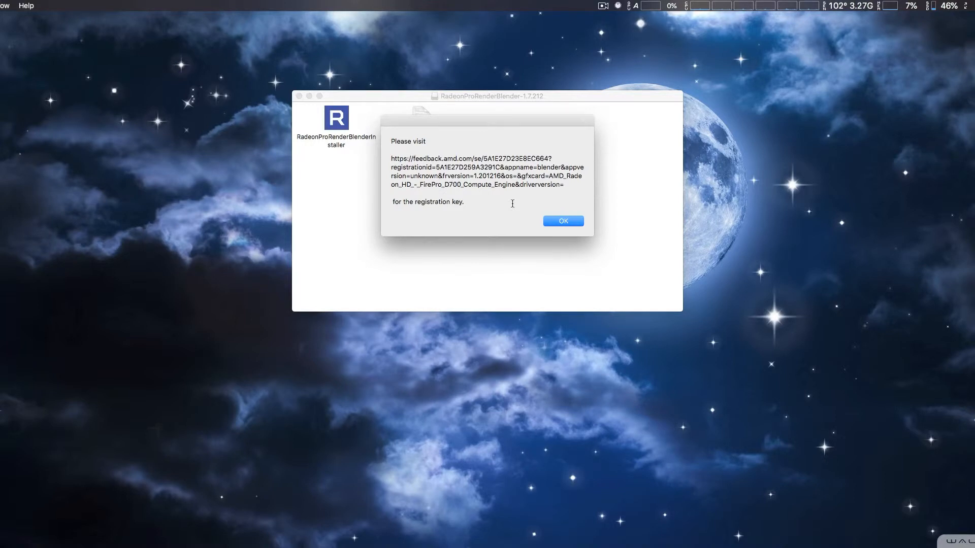
{"action": "left_click", "coordinate": [562, 221]}
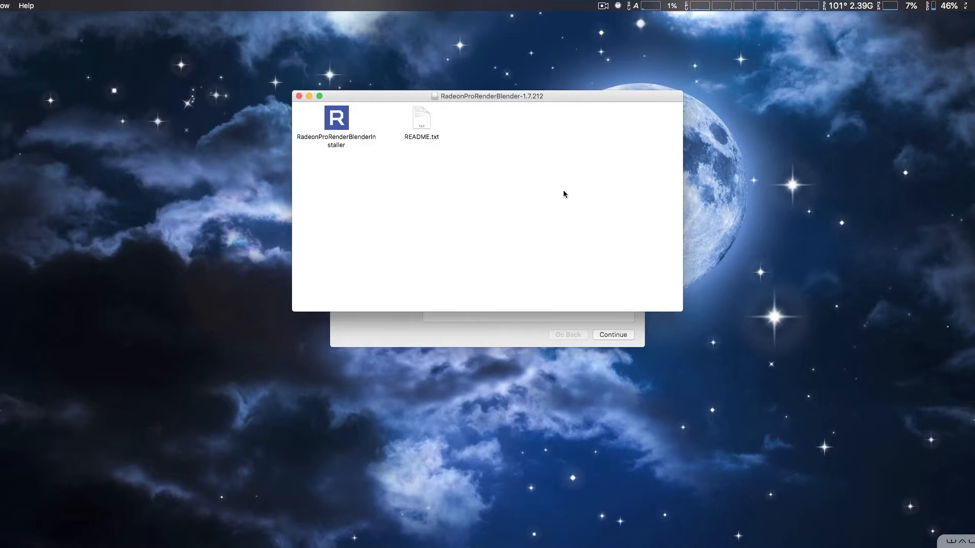
Continue past the introduction and start the standard install on Macintosh HD
{"action": "double_click", "coordinate": [335, 118]}
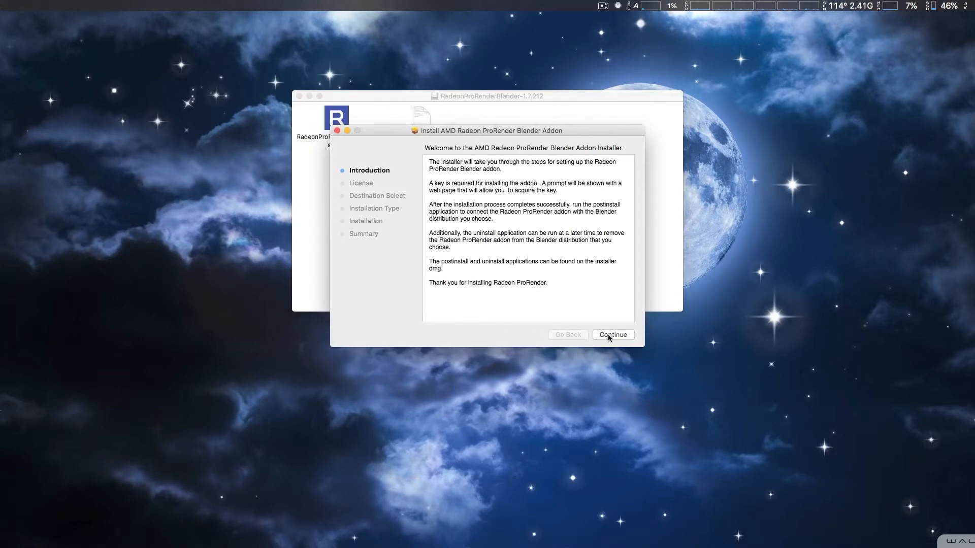
{"action": "left_click", "coordinate": [613, 335]}
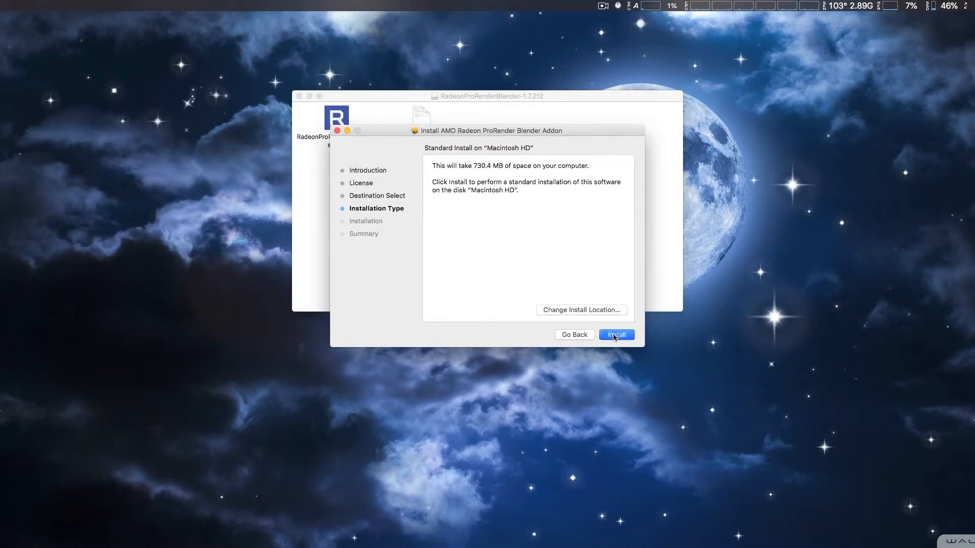
{"action": "left_click", "coordinate": [616, 335]}
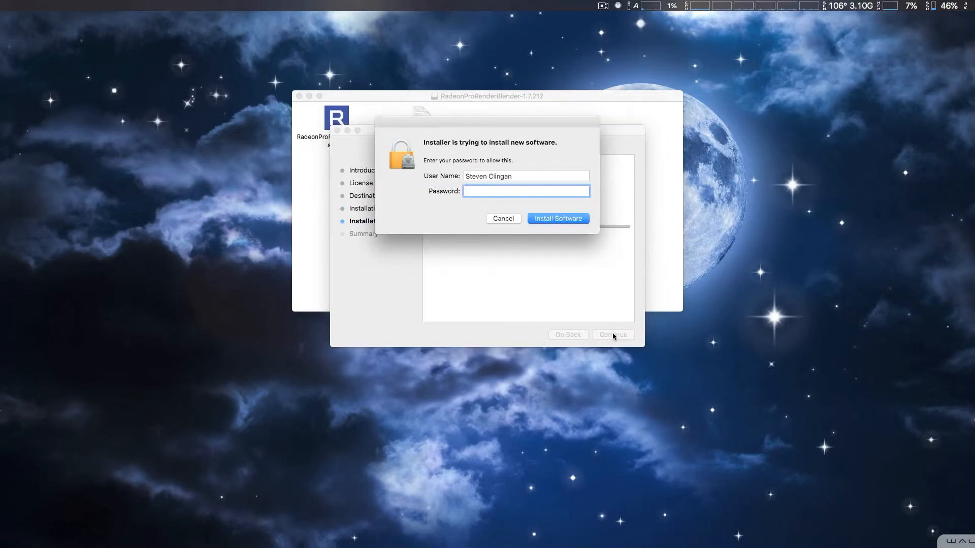
Authorize the install with the account password and close the installer after success
{"action": "type", "text": "•••"}
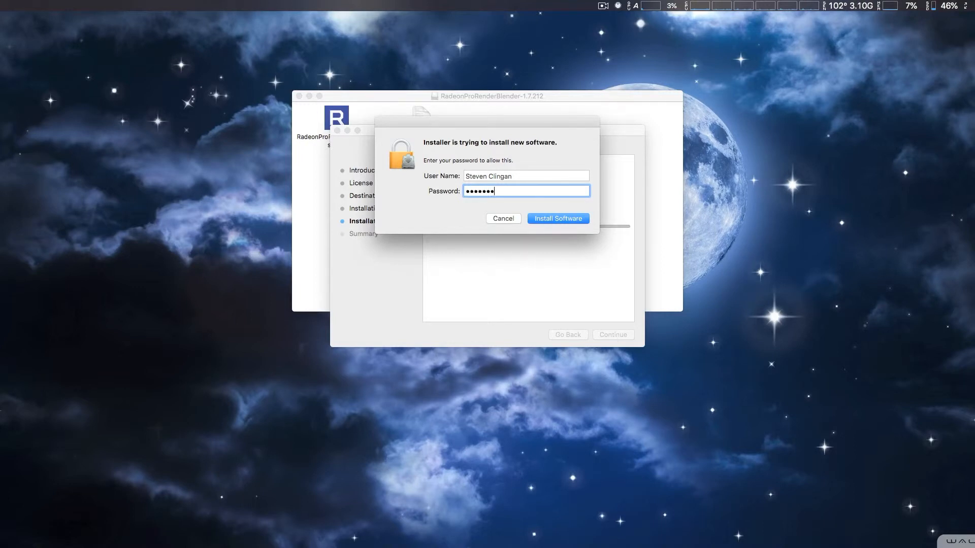
{"action": "type", "text": "••••"}
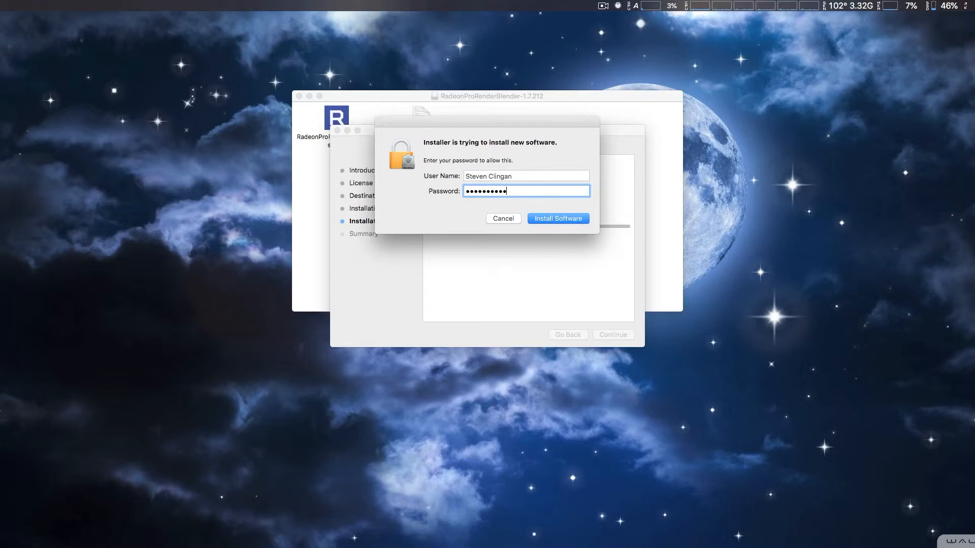
{"action": "type", "text": "•"}
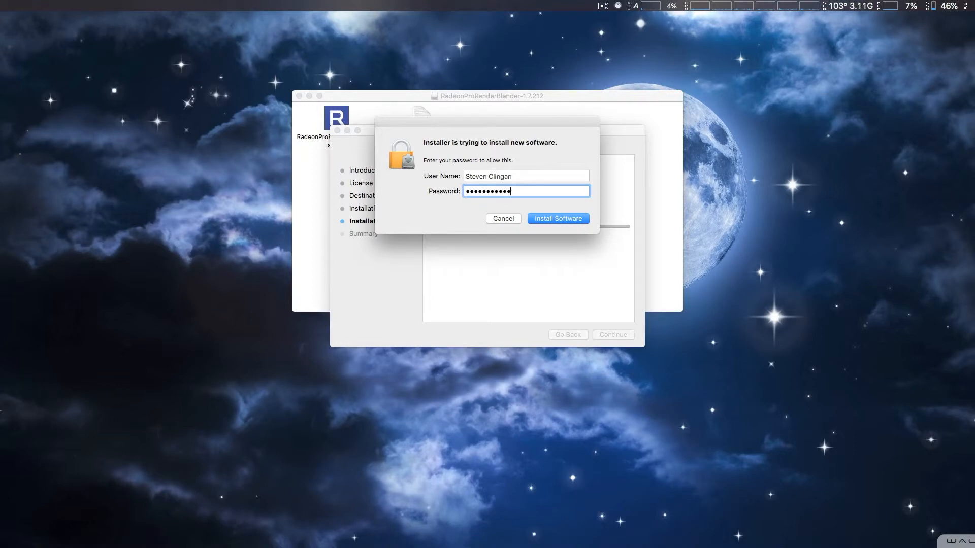
{"action": "left_click", "coordinate": [558, 219]}
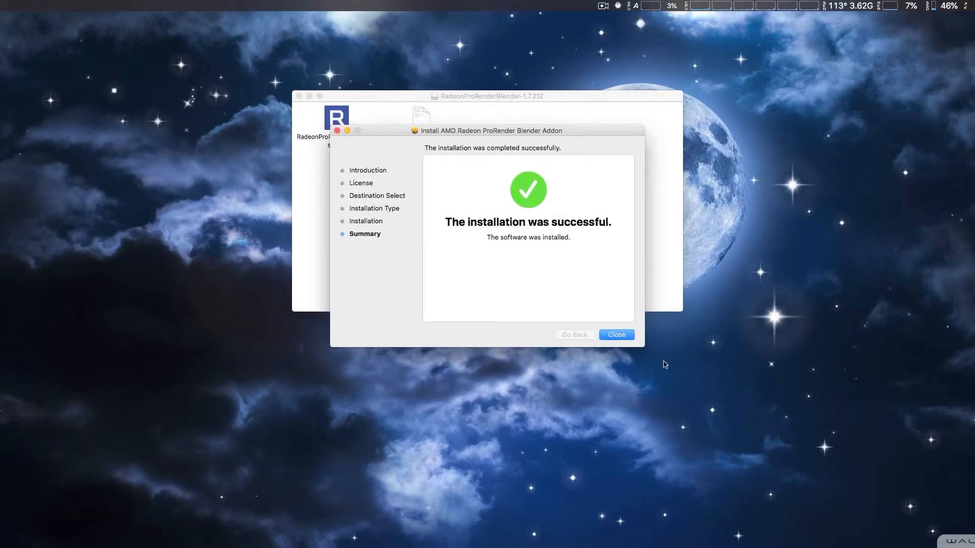
{"action": "left_click", "coordinate": [616, 335]}
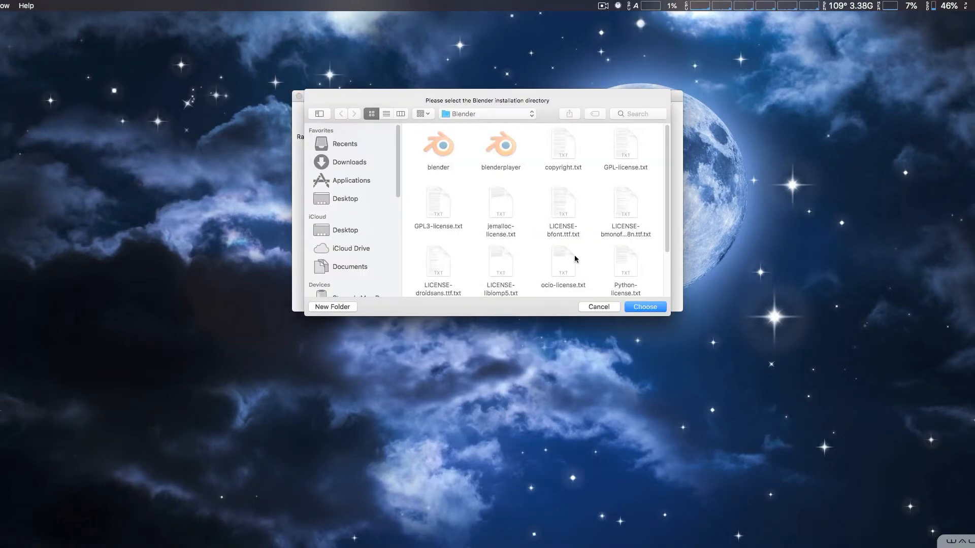
{"action": "mouse_move", "coordinate": [517, 247]}
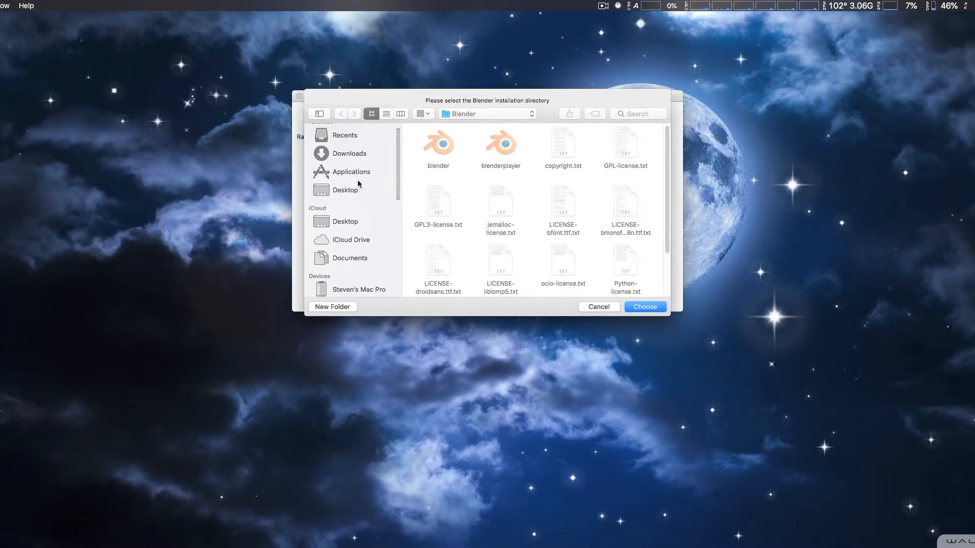
Choose Applications > Blender as the Blender installation directory for the add-on
{"action": "left_click", "coordinate": [351, 172]}
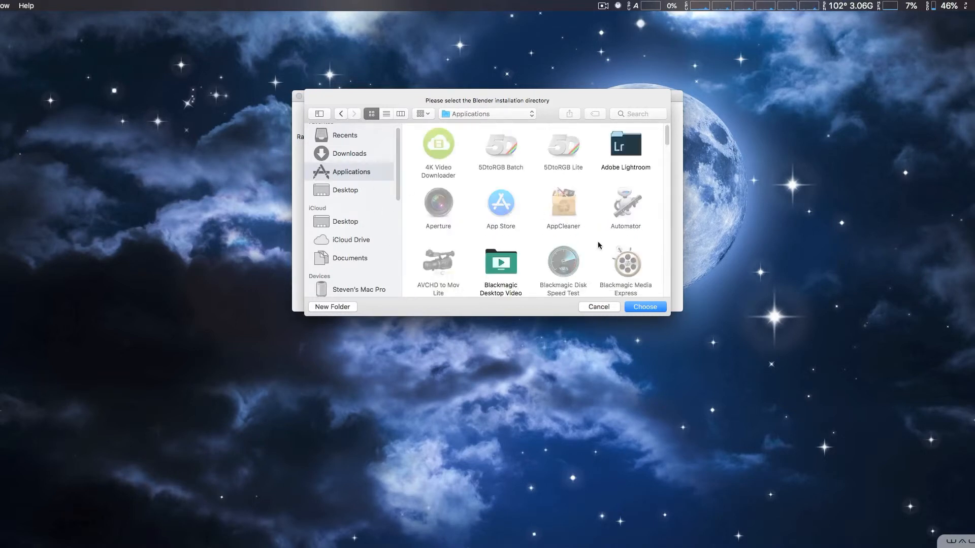
{"action": "scroll", "scroll_direction": "down", "scroll_amount": 3}
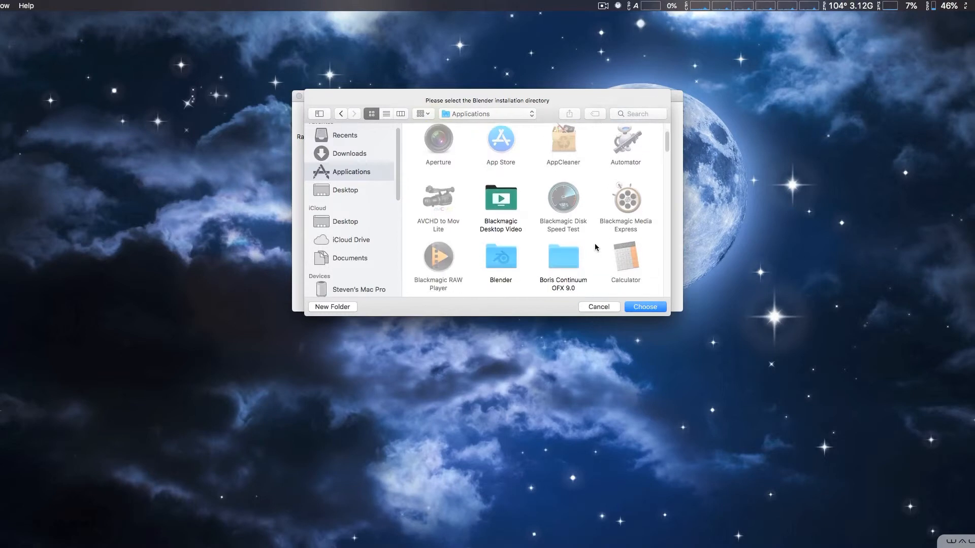
{"action": "scroll", "scroll_direction": "down", "scroll_amount": 3}
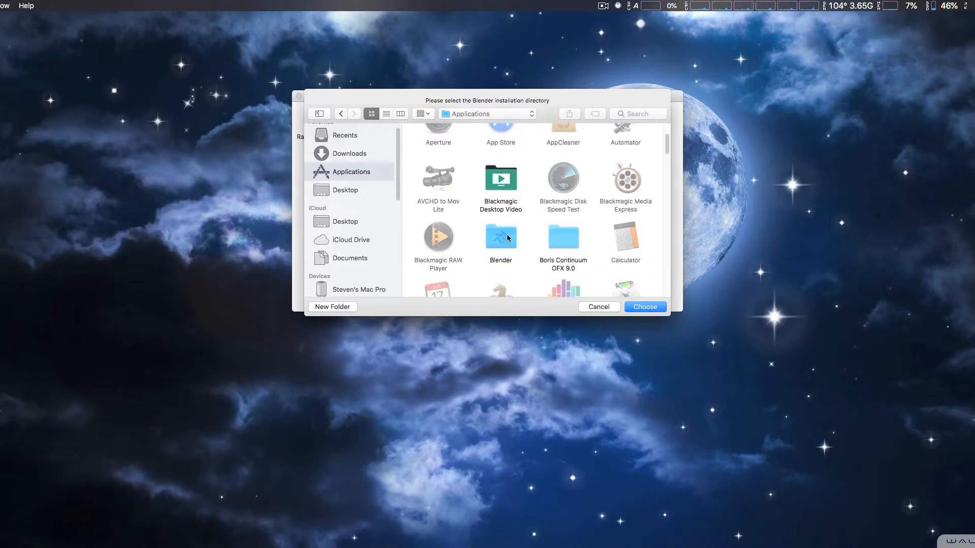
{"action": "left_click", "coordinate": [500, 237]}
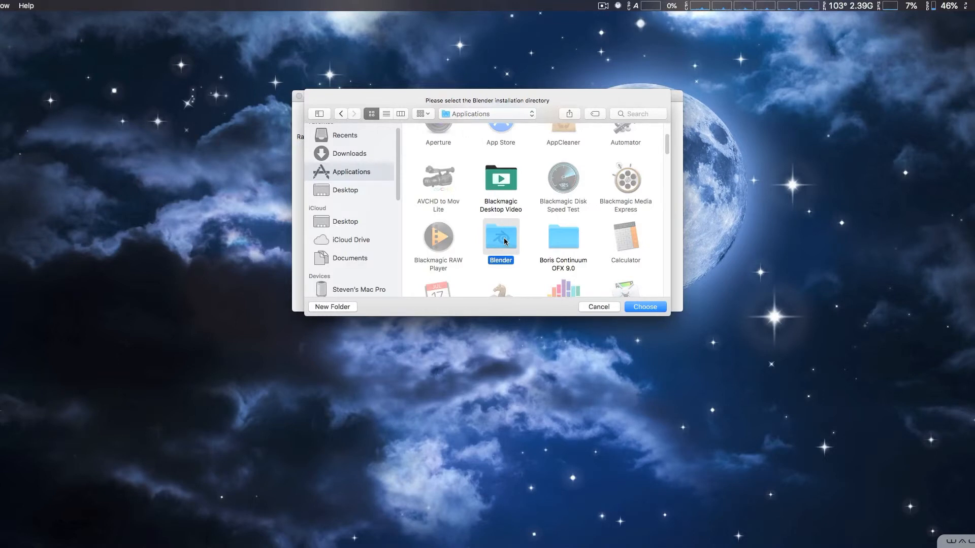
{"action": "double_click", "coordinate": [499, 237]}
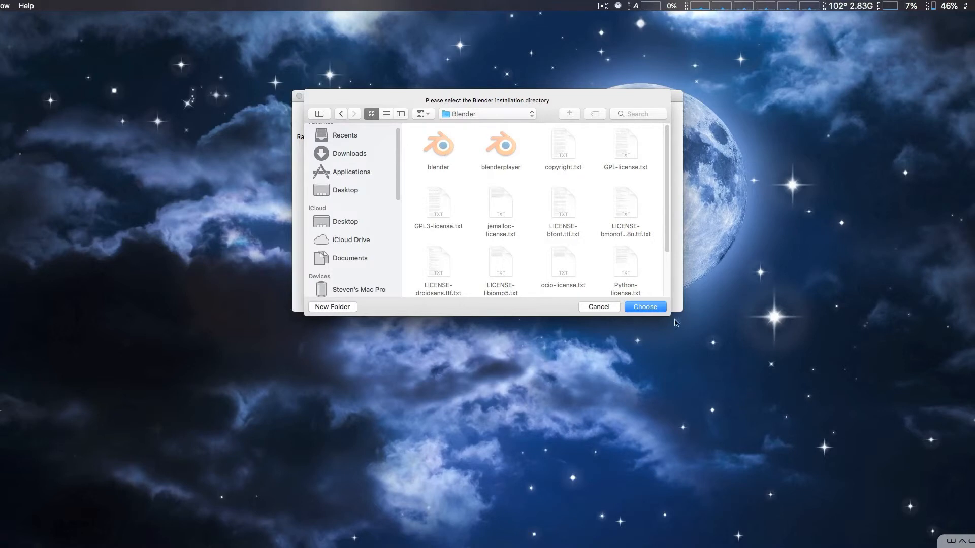
{"action": "left_click", "coordinate": [646, 307]}
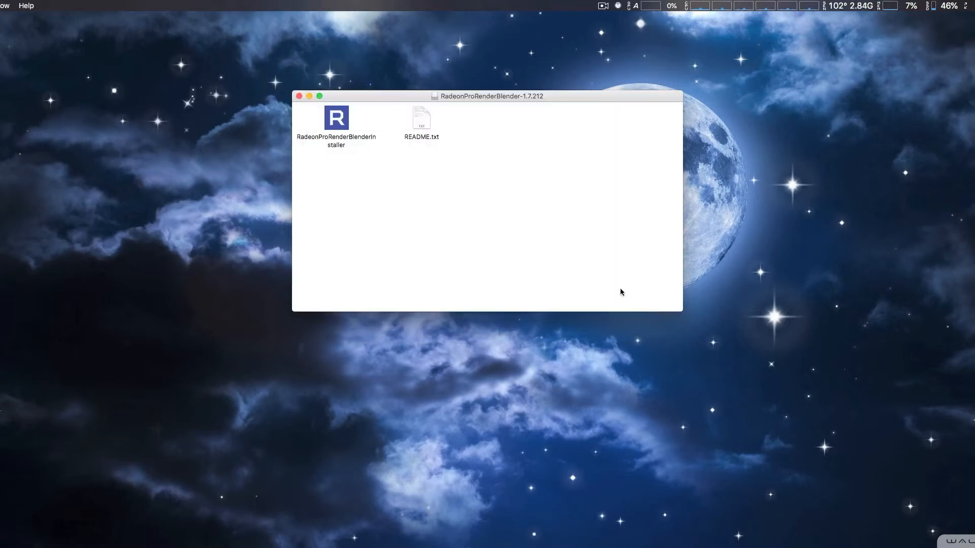
{"action": "mouse_move", "coordinate": [582, 242]}
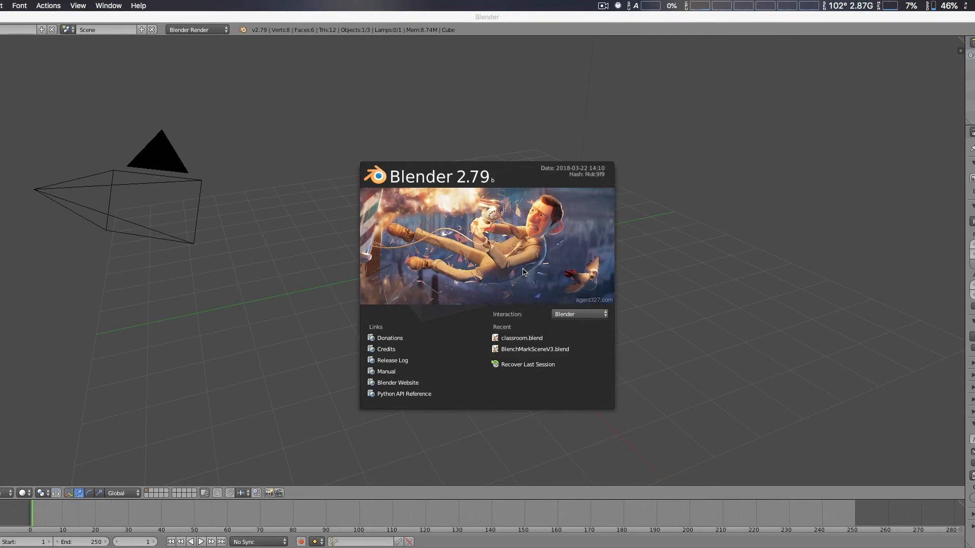
{"action": "mouse_move", "coordinate": [528, 239]}
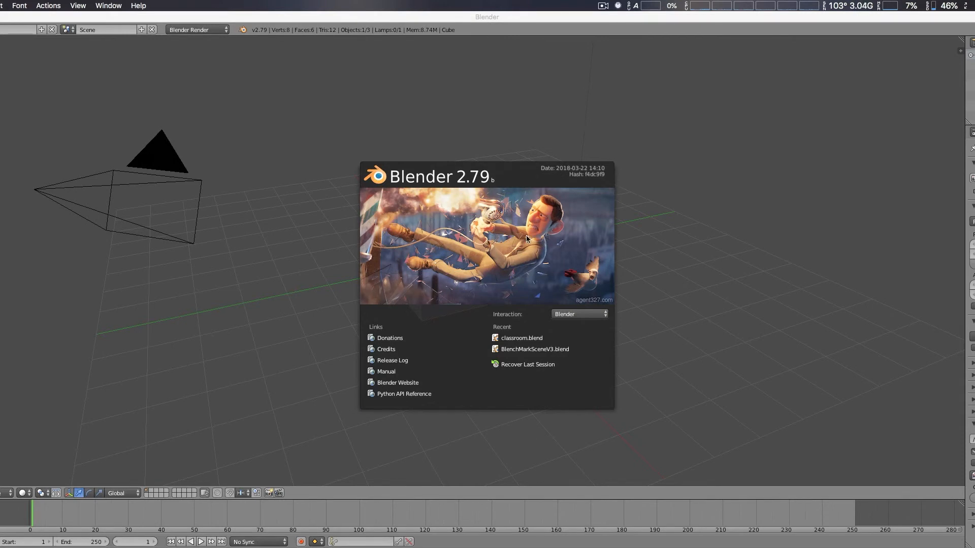
{"action": "mouse_move", "coordinate": [522, 242]}
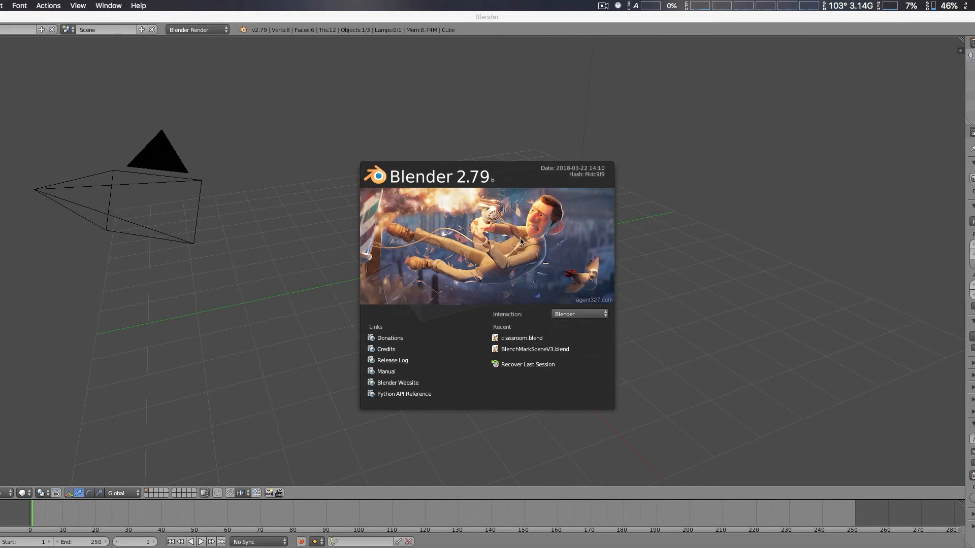
{"action": "mouse_move", "coordinate": [461, 19]}
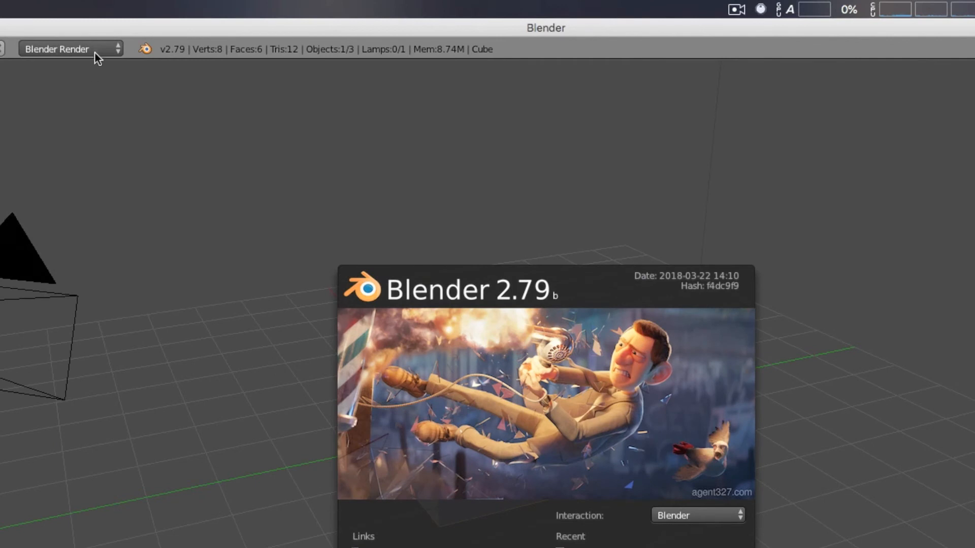
Select Radeon ProRender from the Info header's render engine list
{"action": "left_click", "coordinate": [96, 48]}
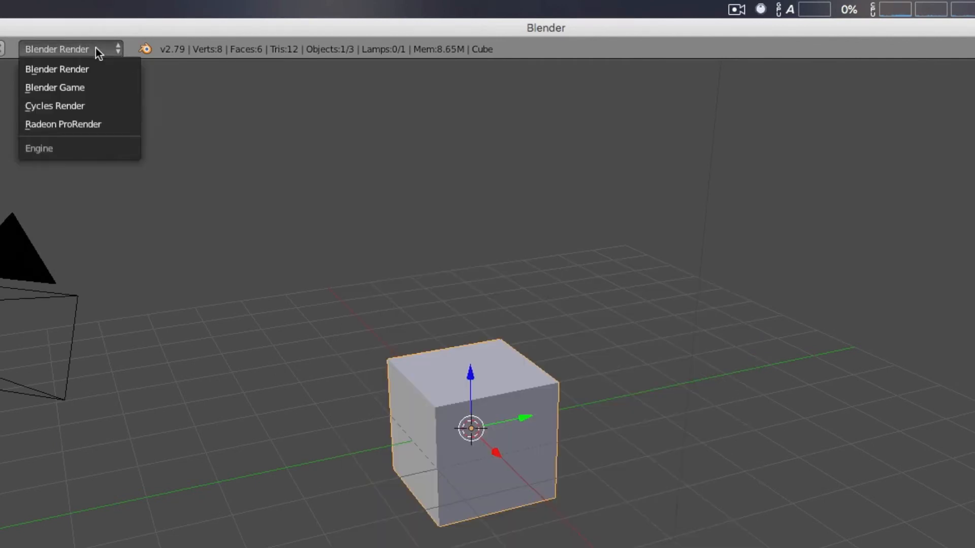
{"action": "mouse_move", "coordinate": [122, 138]}
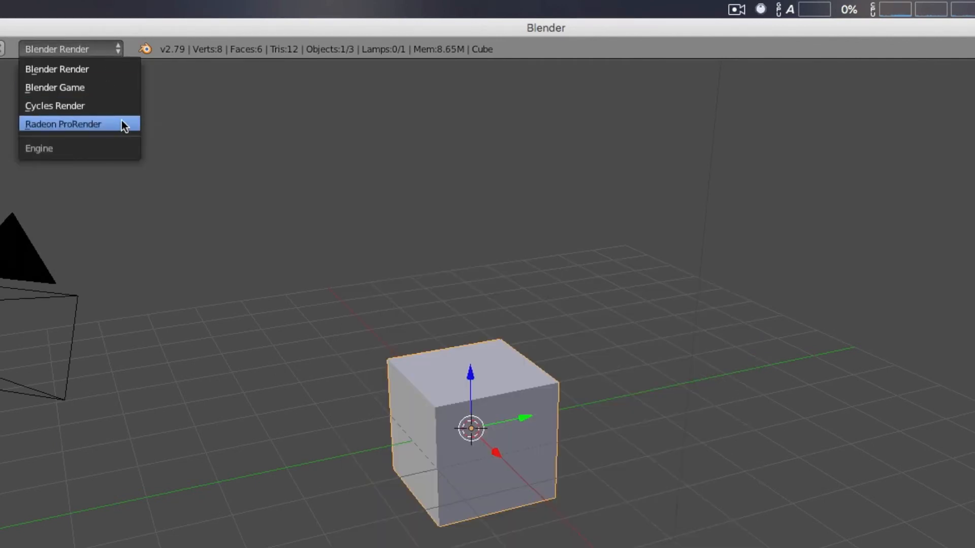
{"action": "left_click", "coordinate": [63, 124]}
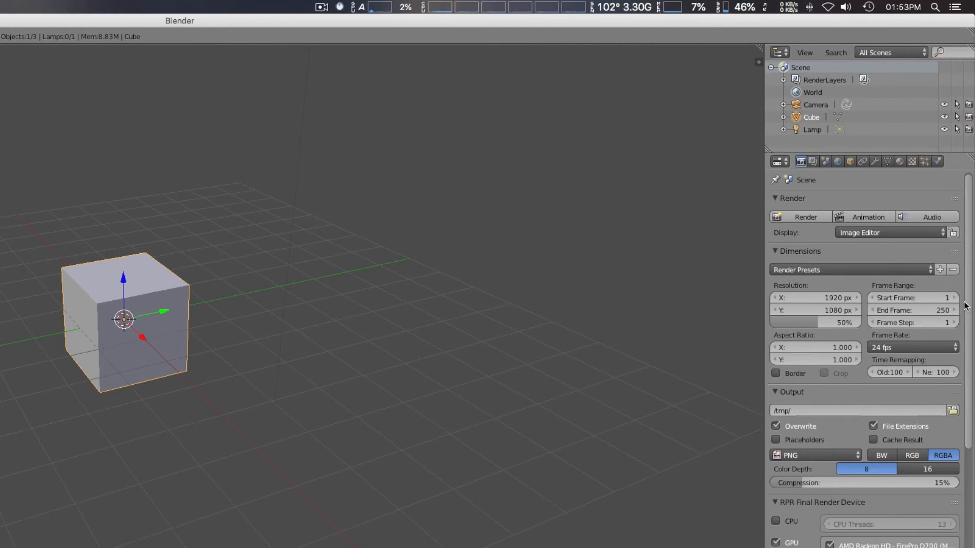
Toggle CPU on then off for RPR Final Render Device and reveal the About section showing 1.7.212
{"action": "scroll", "scroll_direction": "down", "scroll_amount": 3}
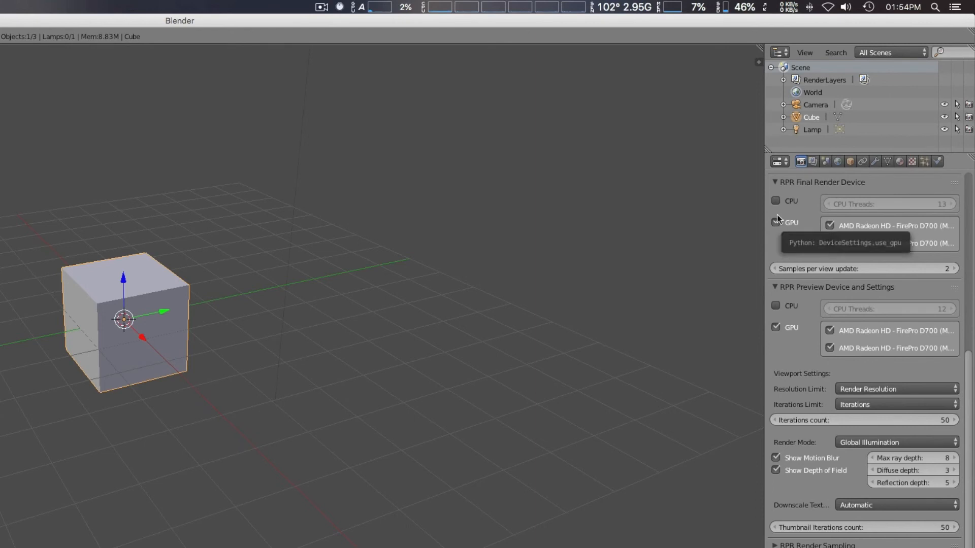
{"action": "left_click", "coordinate": [776, 200]}
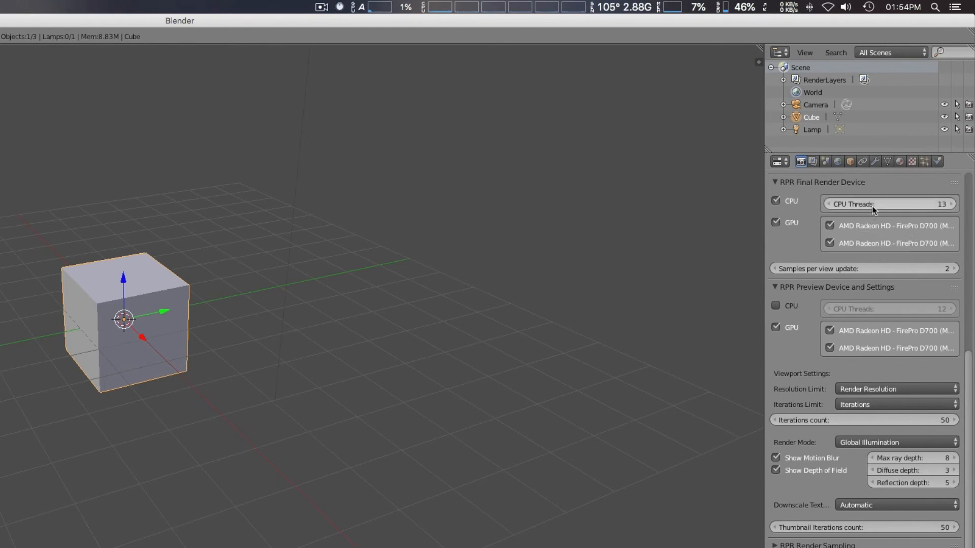
{"action": "mouse_move", "coordinate": [776, 202]}
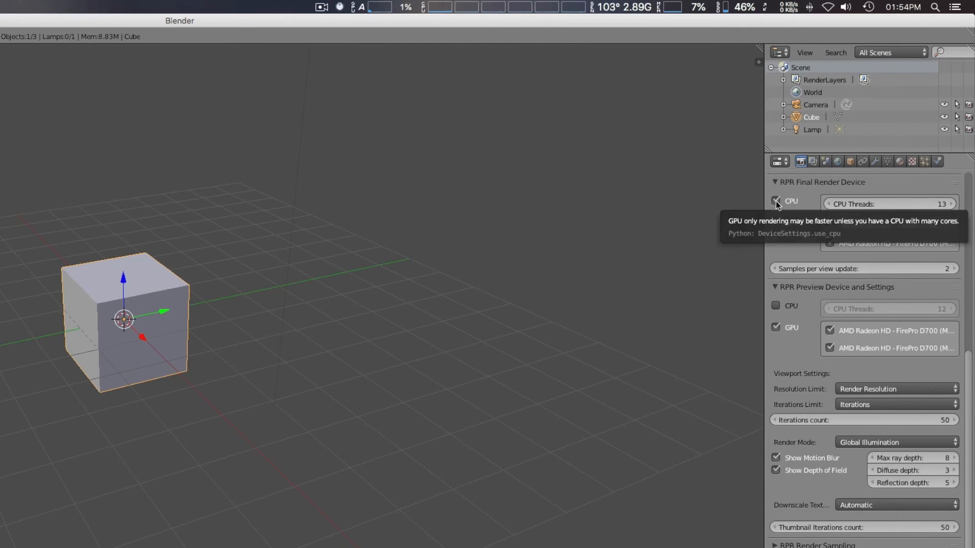
{"action": "left_click", "coordinate": [776, 201]}
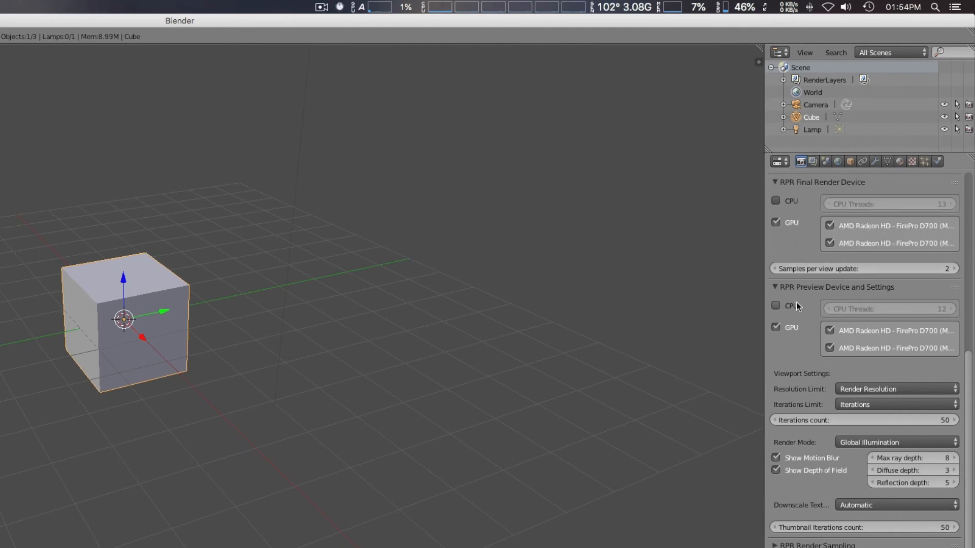
{"action": "scroll", "scroll_direction": "down", "scroll_amount": 3}
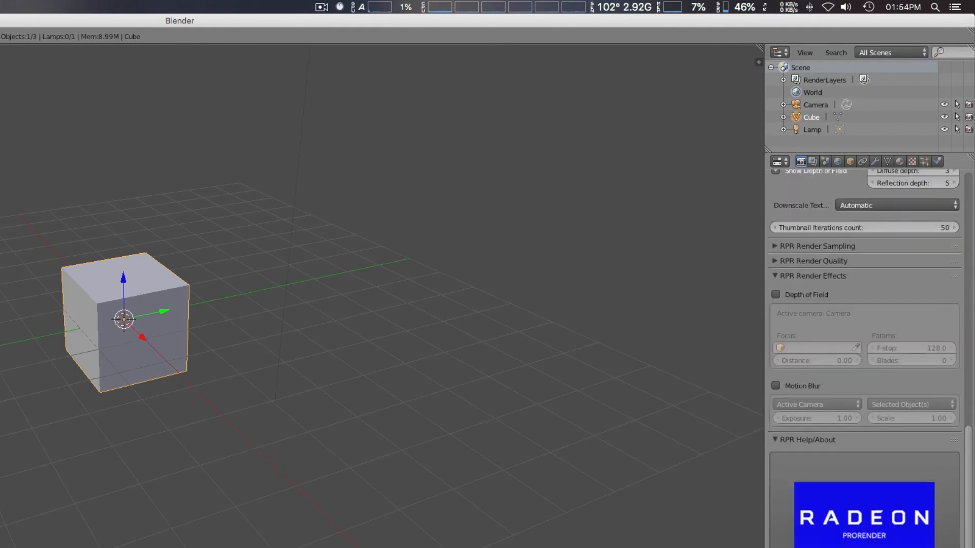
{"action": "scroll", "scroll_direction": "down", "scroll_amount": 3}
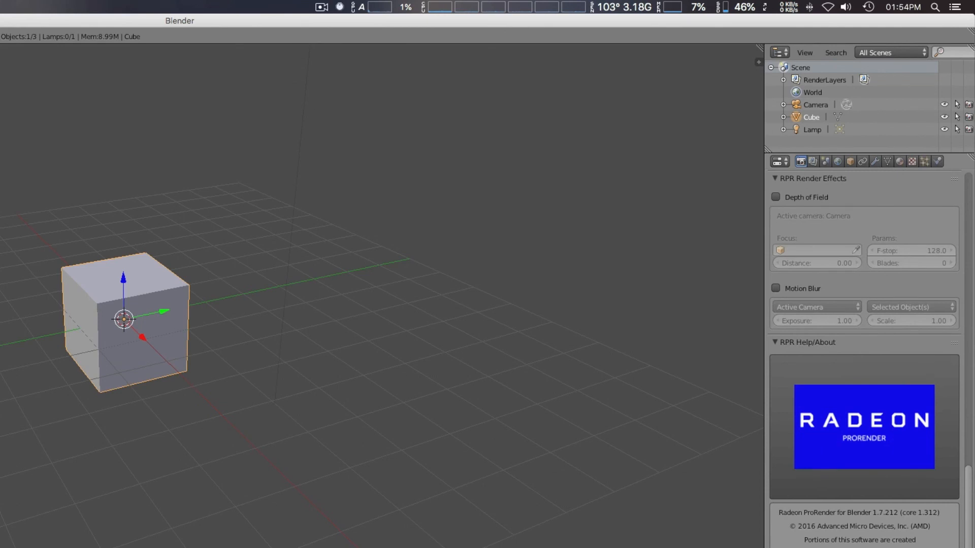
{"action": "mouse_move", "coordinate": [869, 461]}
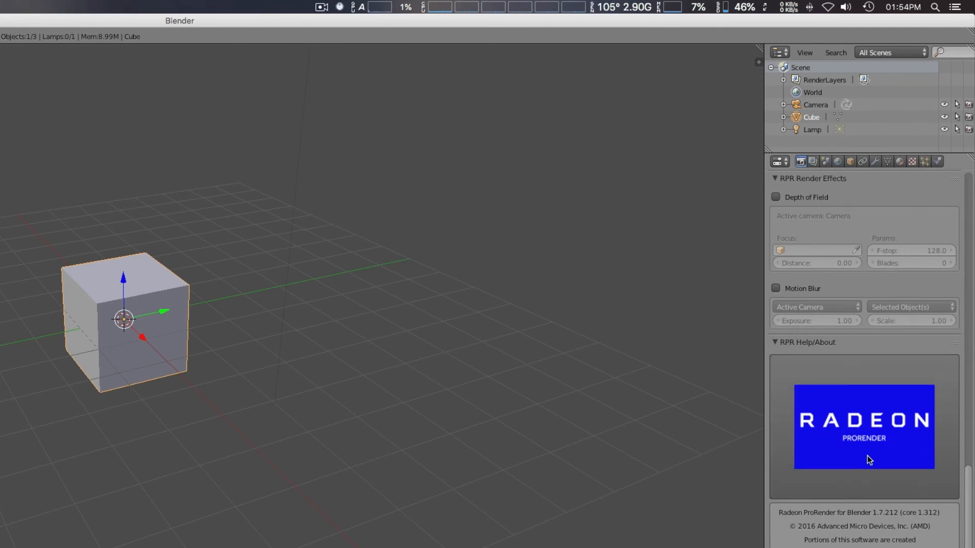